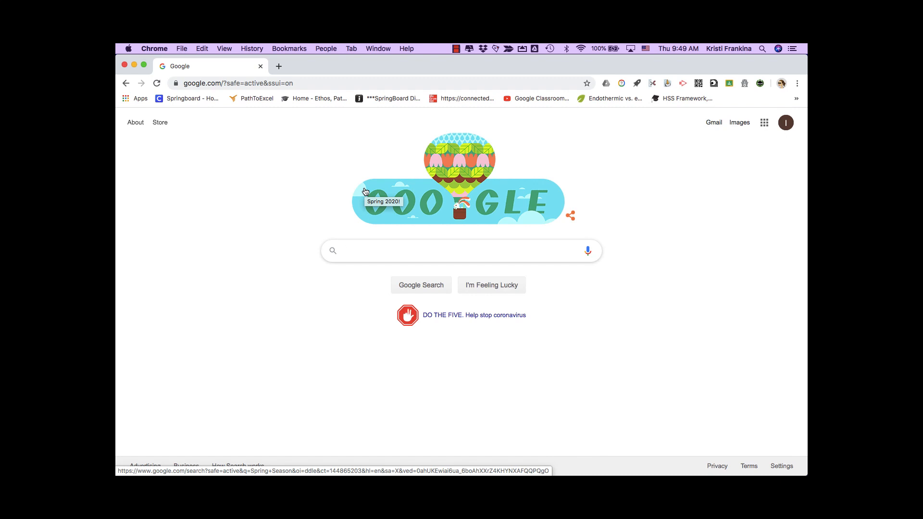
pyautogui.moveTo(612, 172)
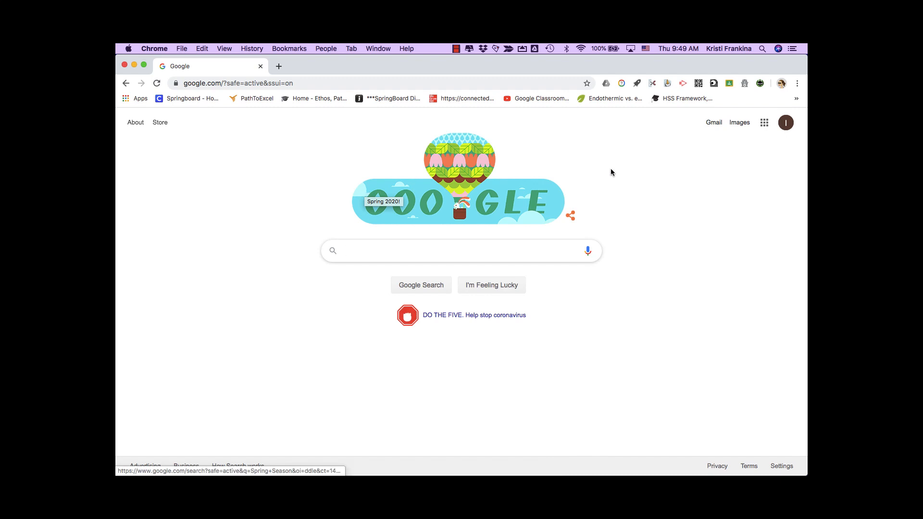
pyautogui.moveTo(765, 123)
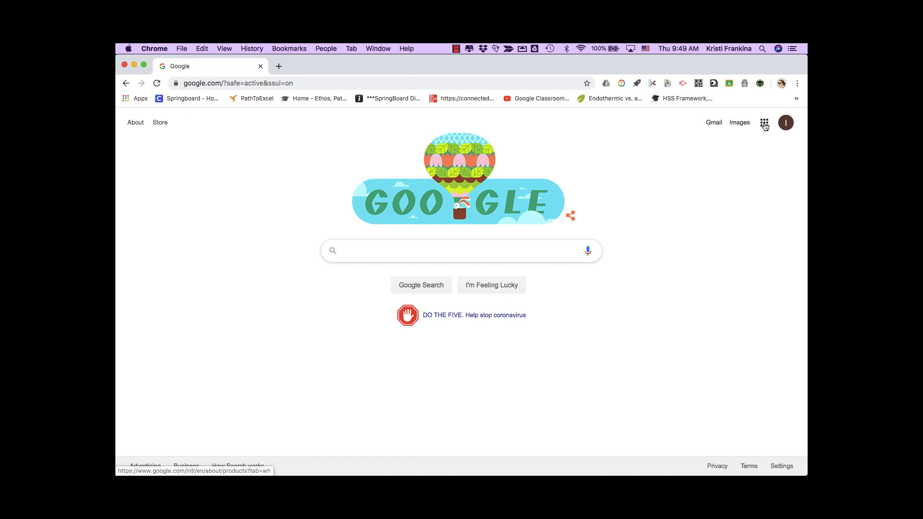
# Open the Google apps list from the Google homepage and scroll through it.
pyautogui.click(764, 122)
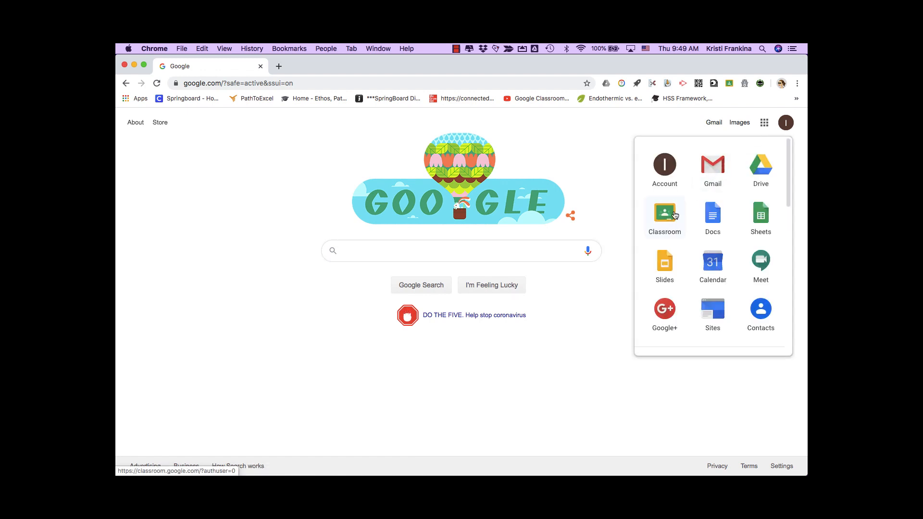
pyautogui.scroll(-3)
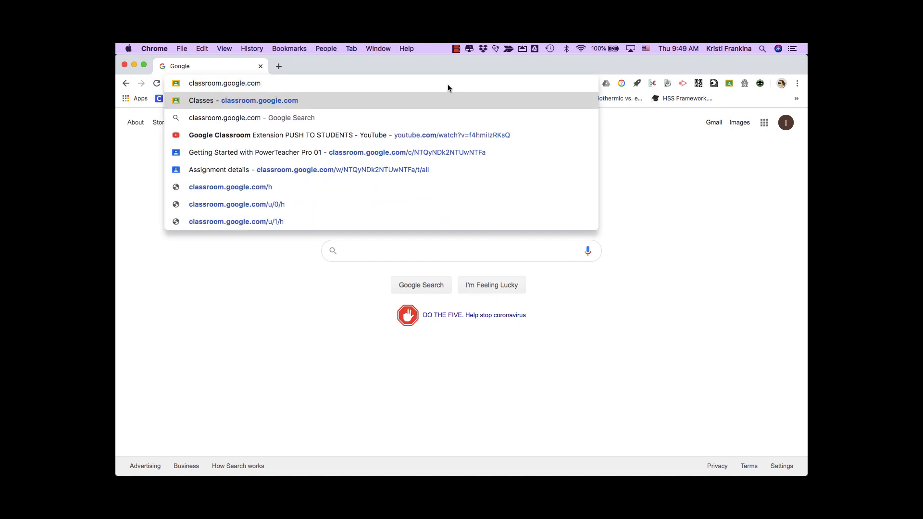
pyautogui.moveTo(628, 168)
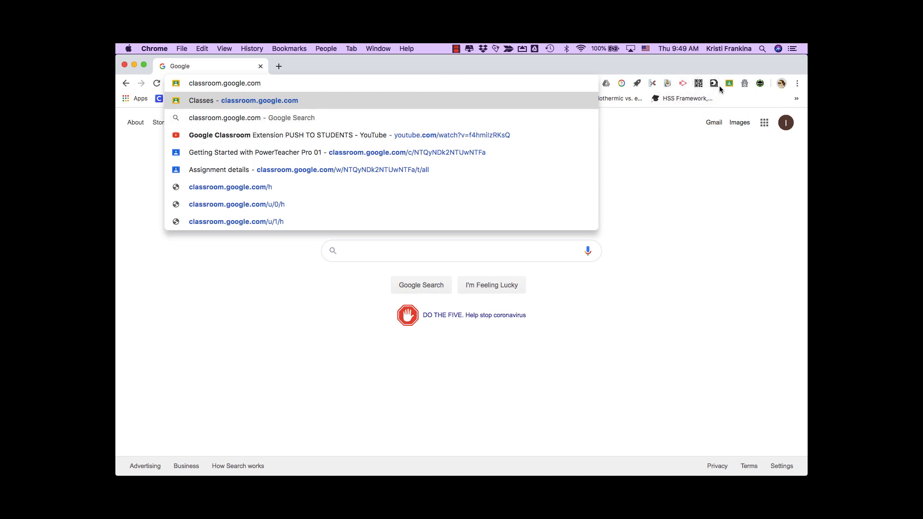
pyautogui.moveTo(729, 83)
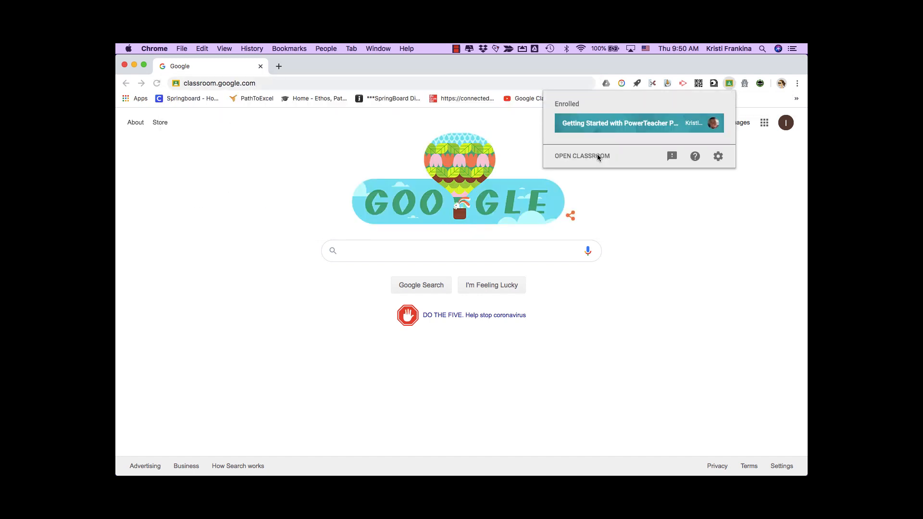
# Open Google Classroom from the product page to reach the Classes page.
pyautogui.click(581, 155)
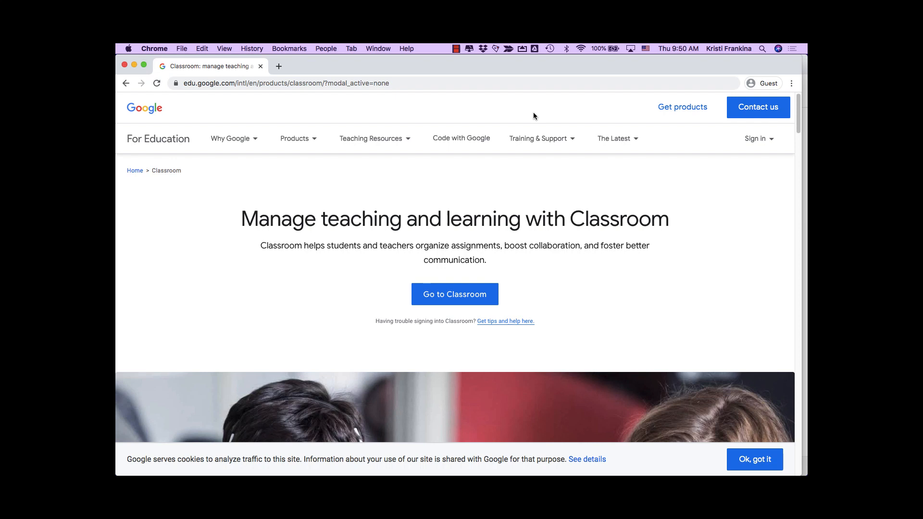
pyautogui.moveTo(455, 297)
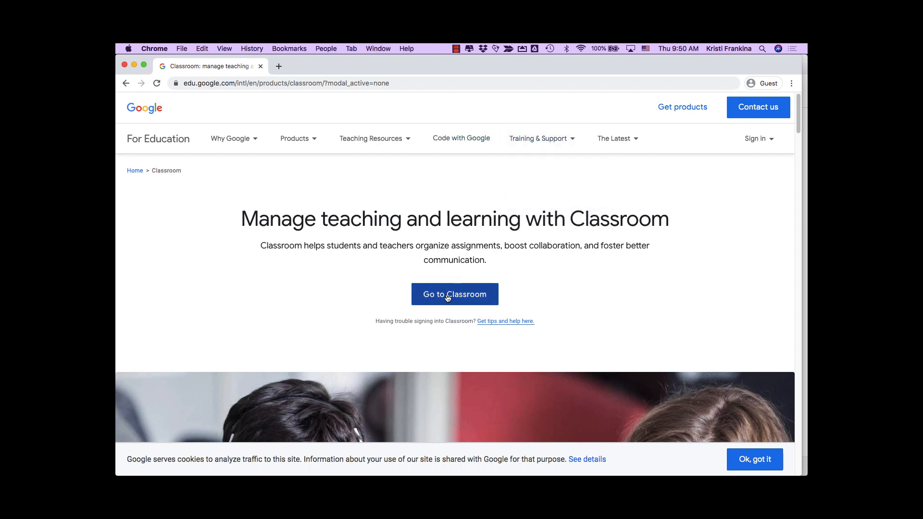
pyautogui.click(454, 294)
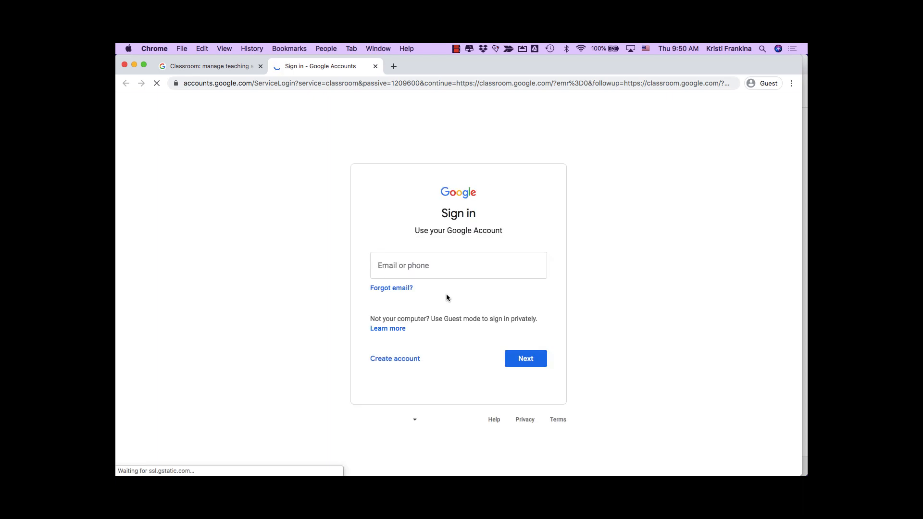
pyautogui.click(458, 265)
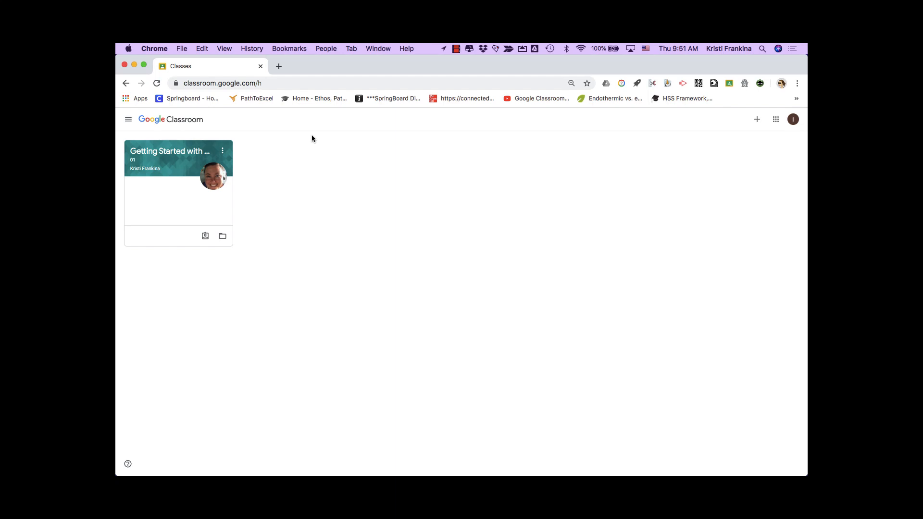
pyautogui.moveTo(732, 152)
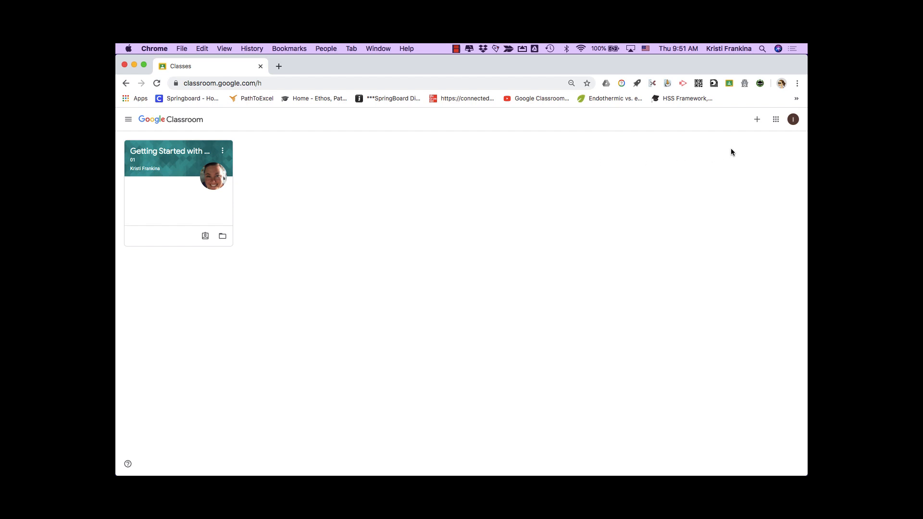
# Open the add-class menu with the + button on the Classes page.
pyautogui.click(758, 120)
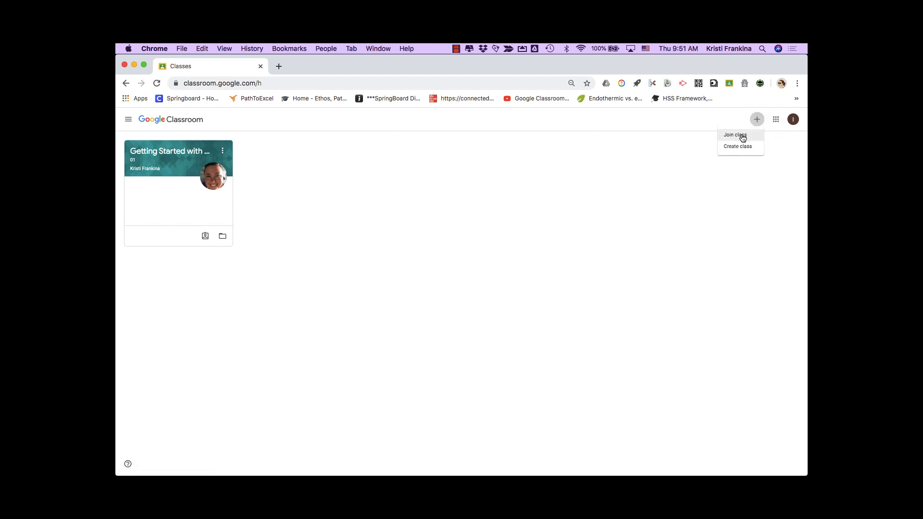
pyautogui.click(734, 134)
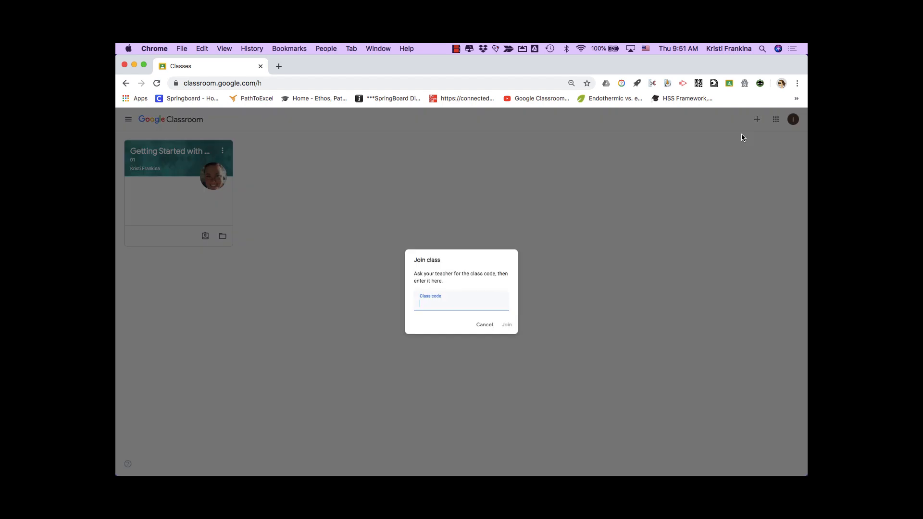
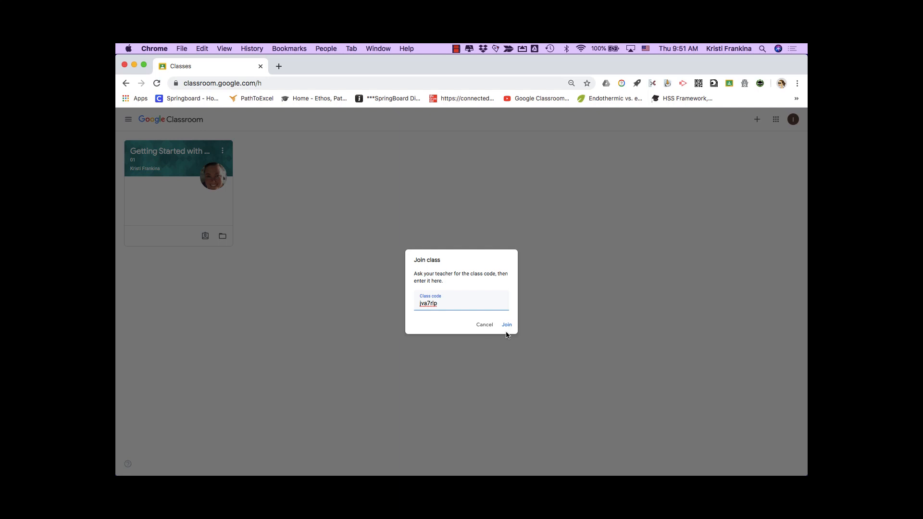
pyautogui.click(506, 325)
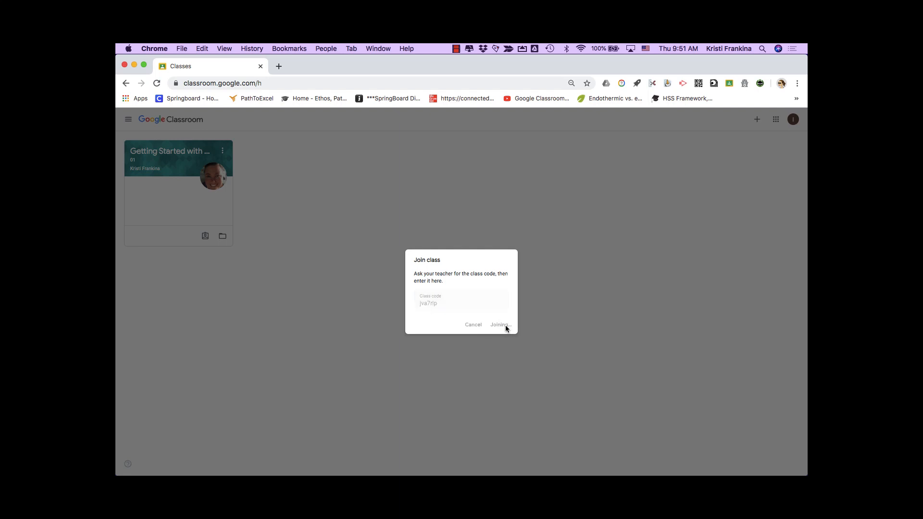
pyautogui.click(499, 324)
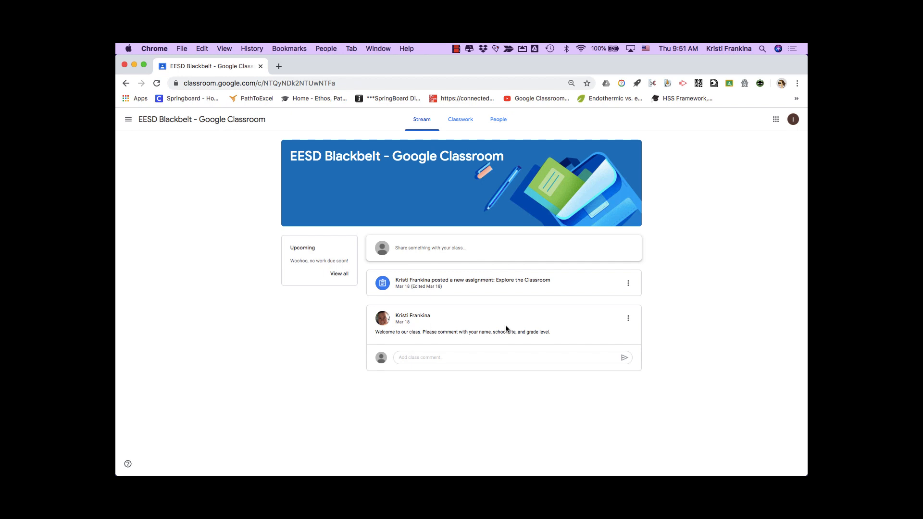
pyautogui.moveTo(458, 169)
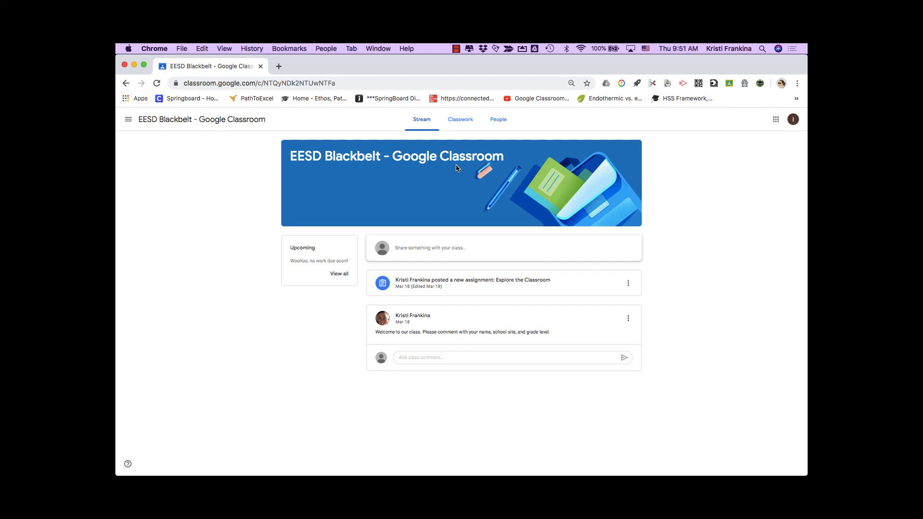
pyautogui.moveTo(461, 120)
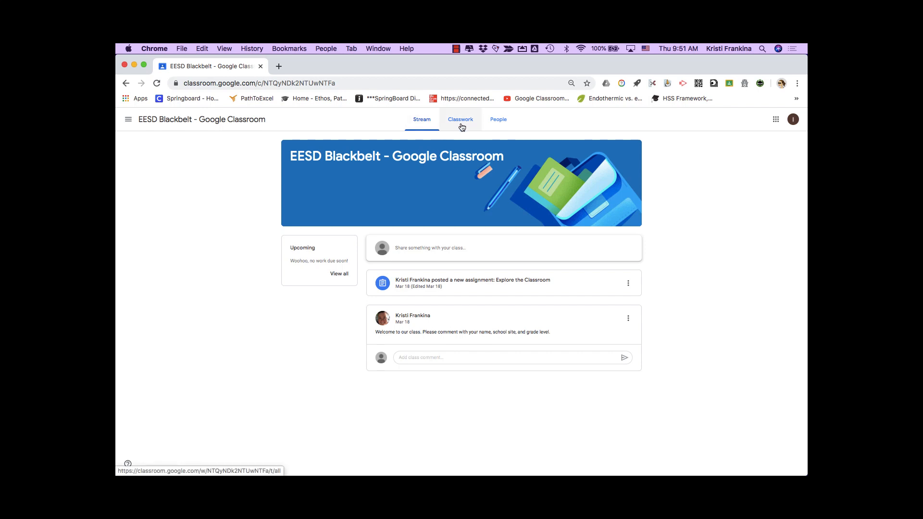
pyautogui.moveTo(499, 119)
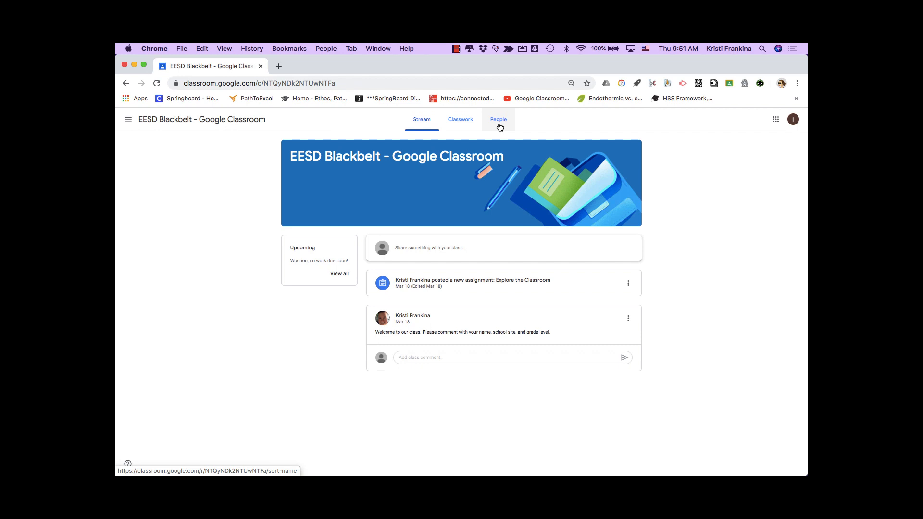
pyautogui.moveTo(454, 289)
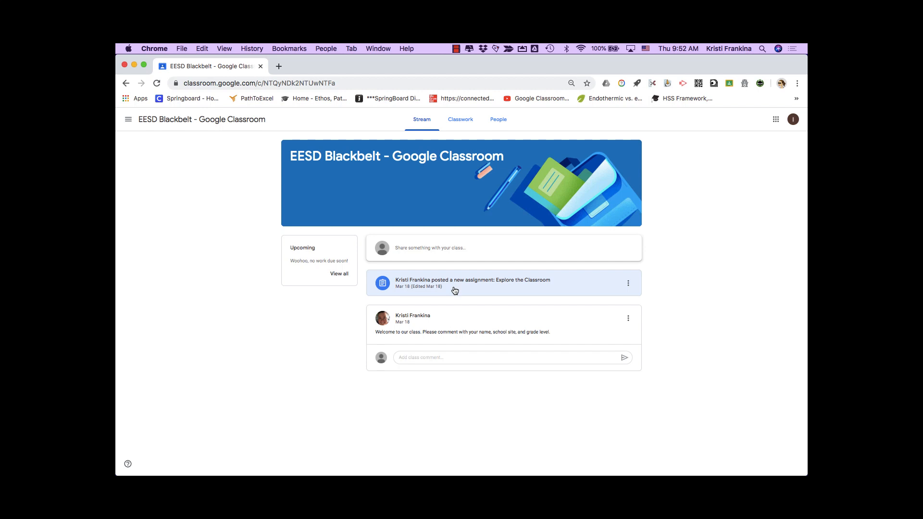
pyautogui.moveTo(355, 278)
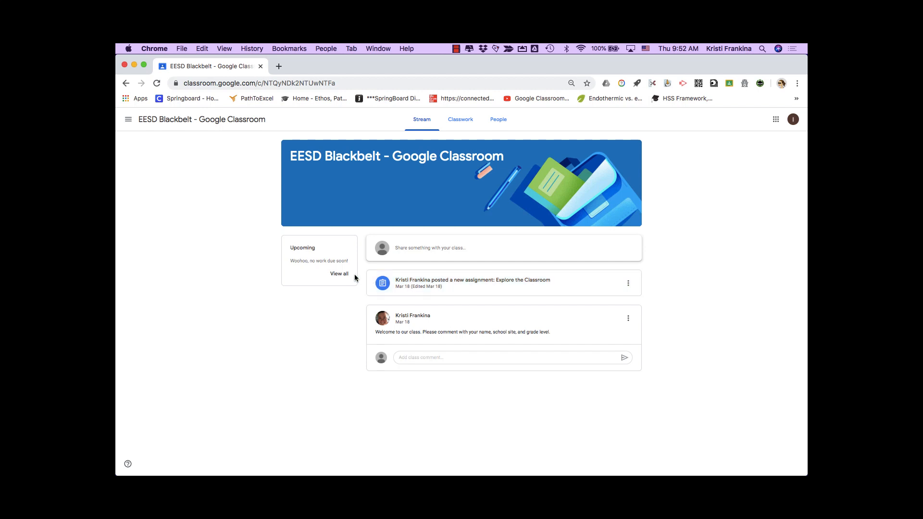
pyautogui.moveTo(327, 289)
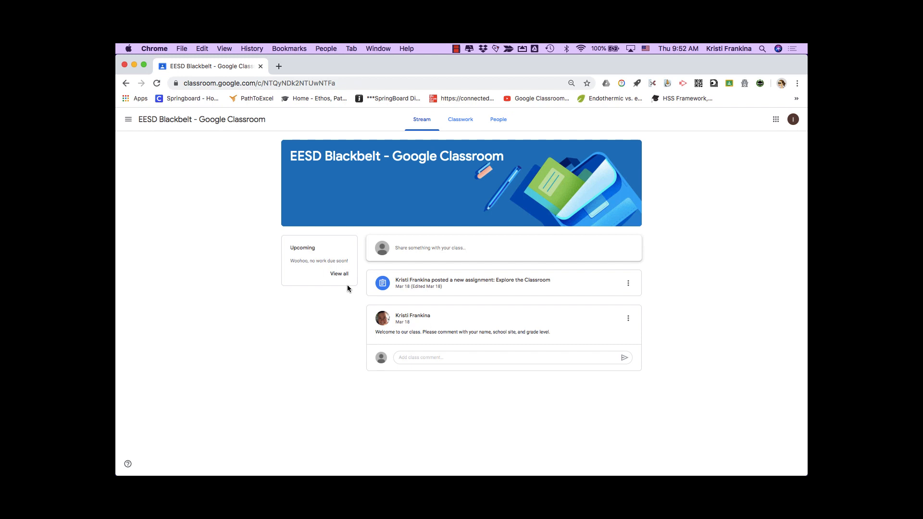
pyautogui.moveTo(428, 289)
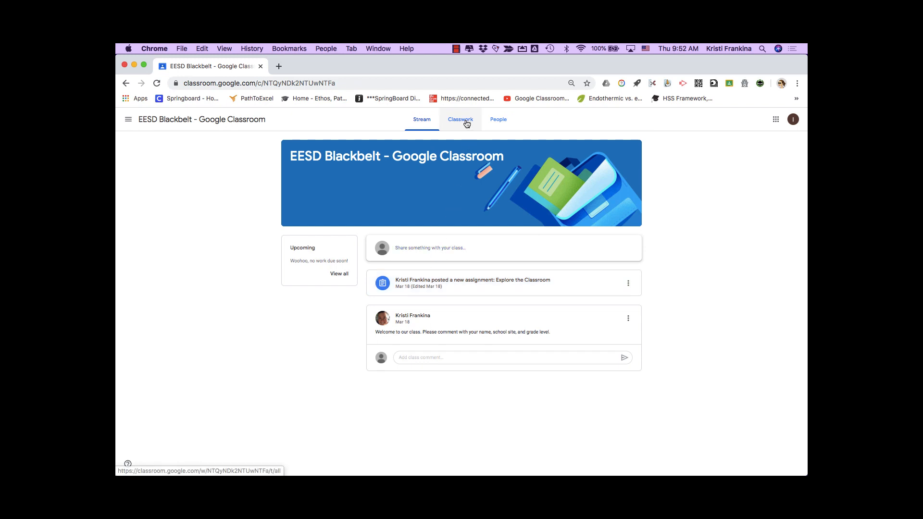
# Open the Classwork tab, check your work list, and return to Classwork.
pyautogui.click(461, 120)
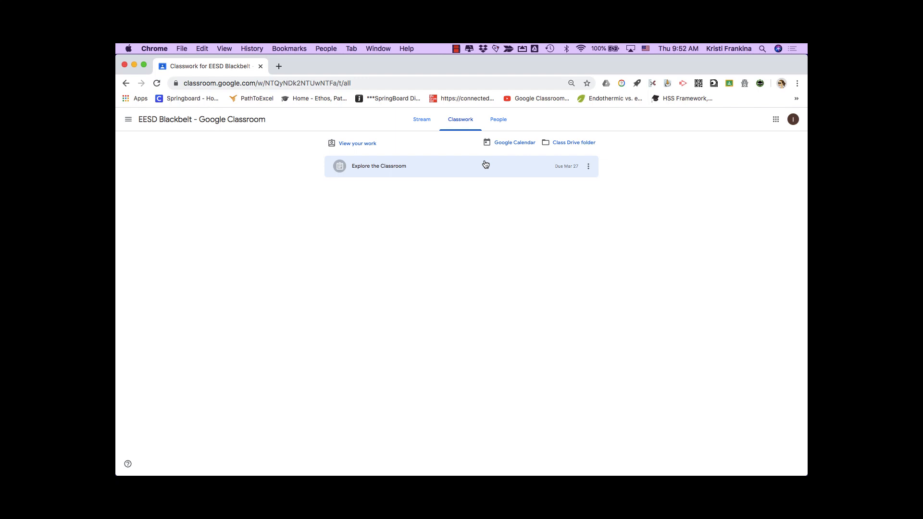
pyautogui.moveTo(375, 150)
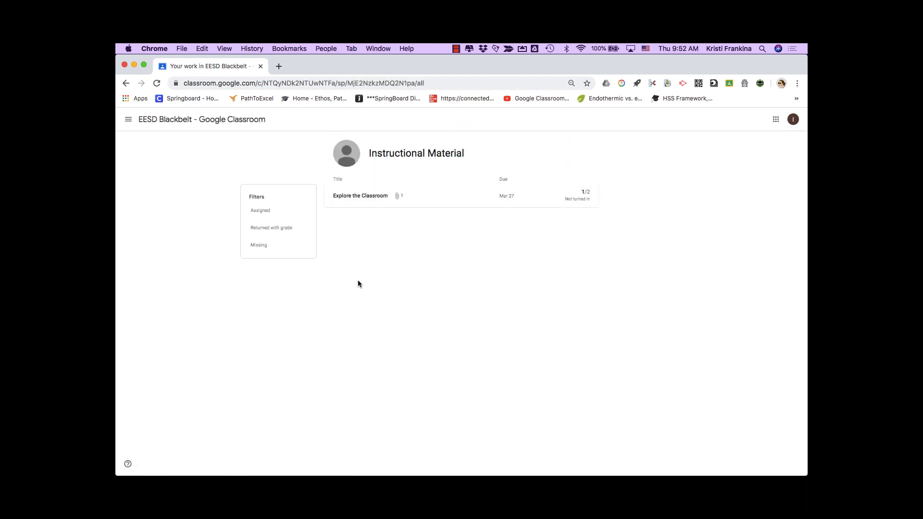
pyautogui.moveTo(233, 153)
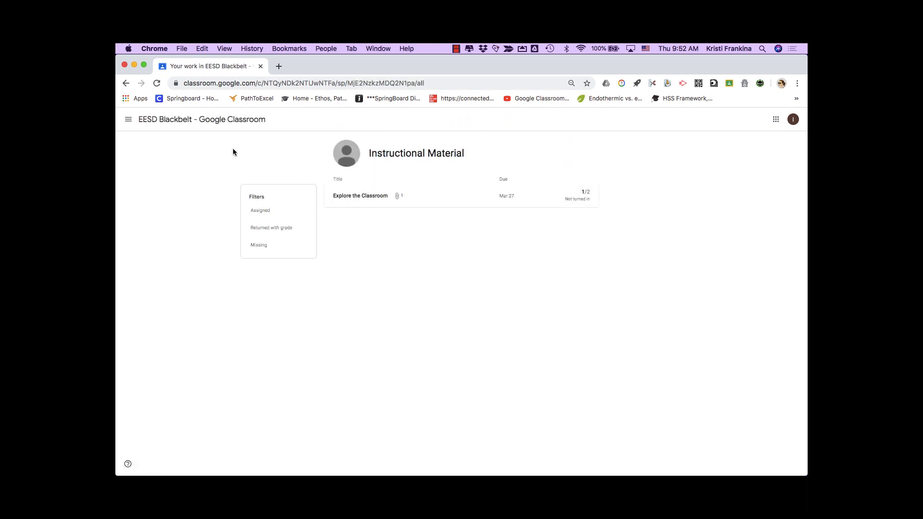
pyautogui.click(459, 120)
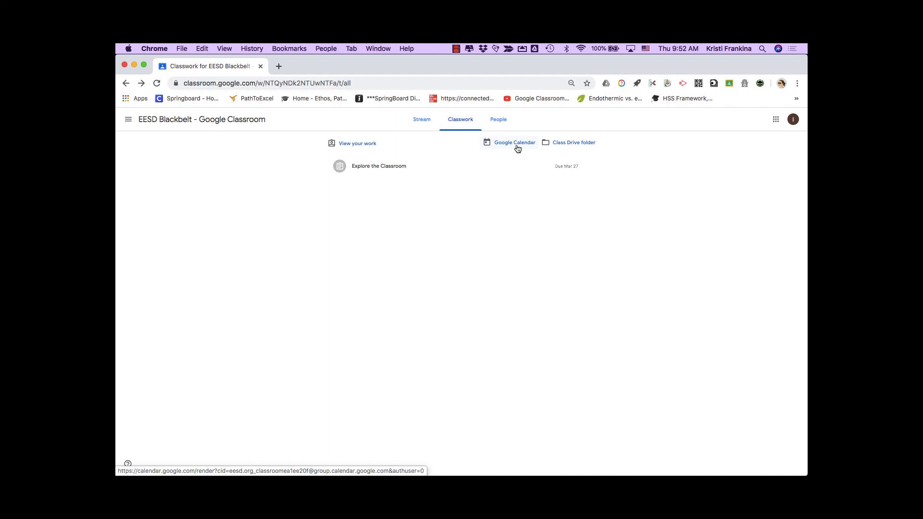
pyautogui.moveTo(578, 145)
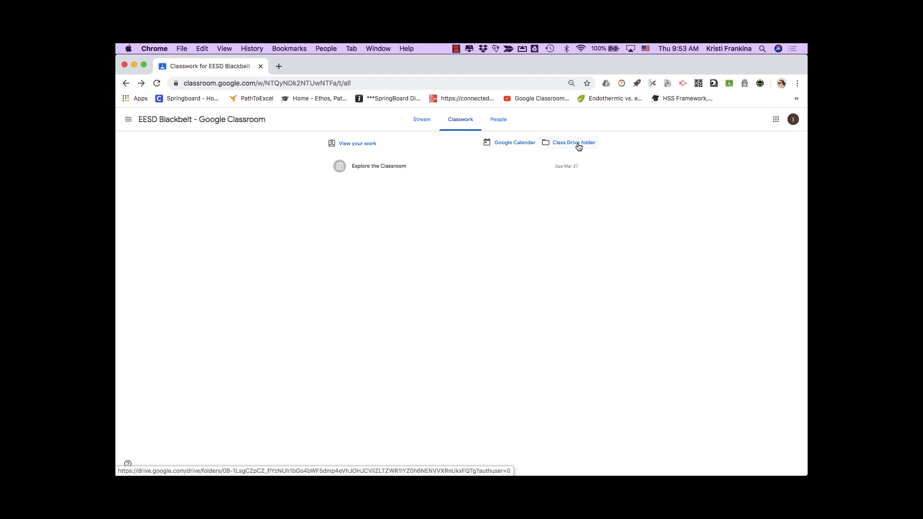
pyautogui.moveTo(418, 202)
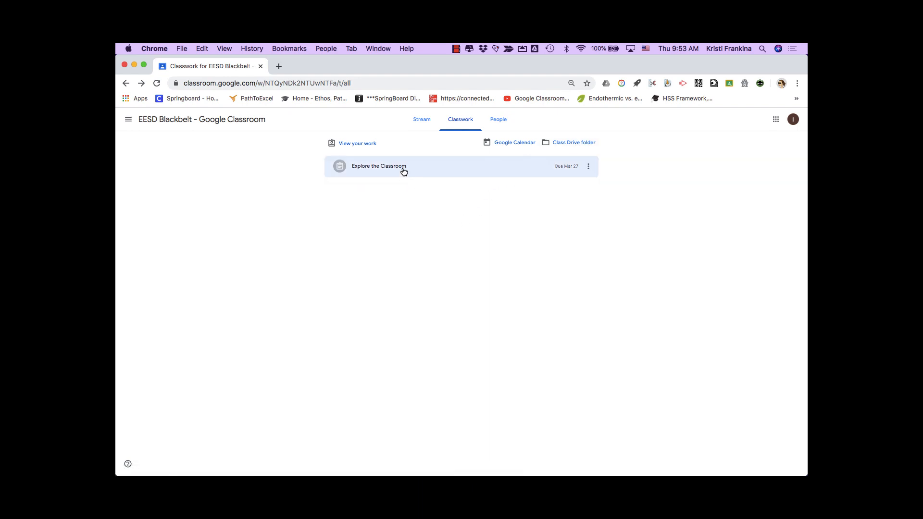
pyautogui.click(379, 166)
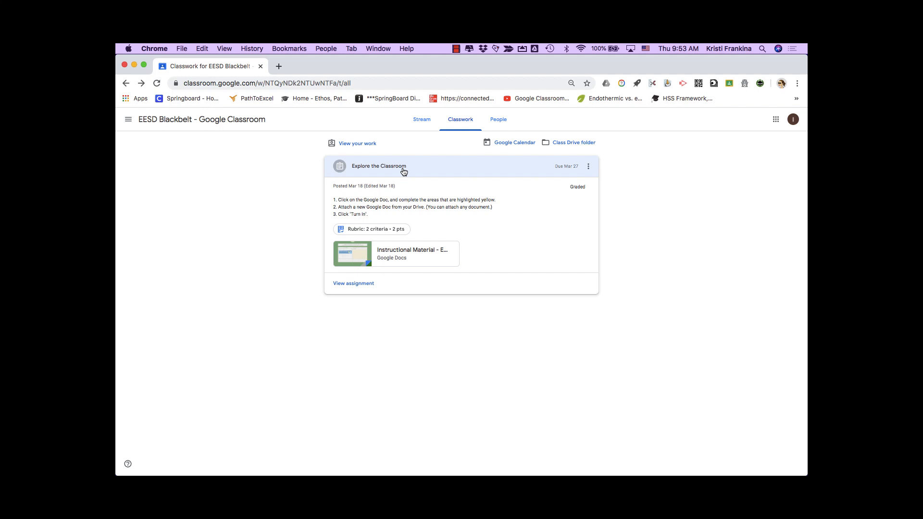
pyautogui.moveTo(398, 203)
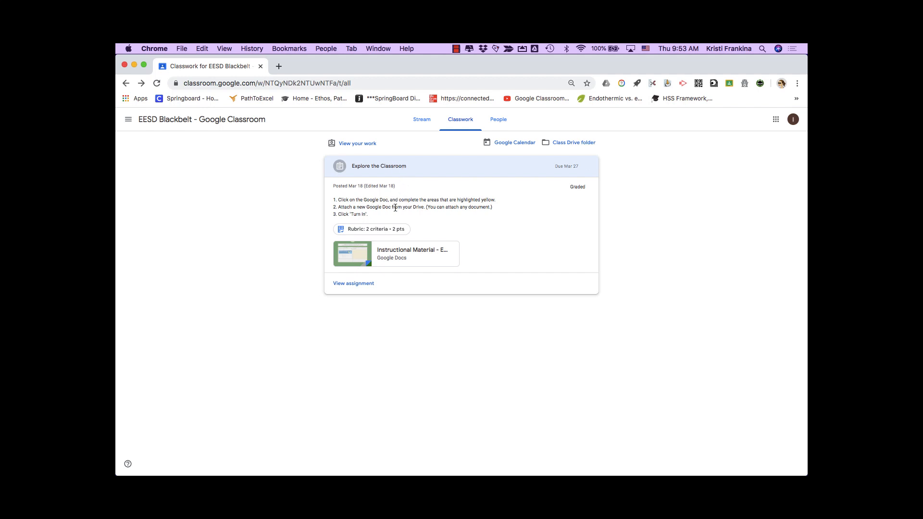
pyautogui.moveTo(387, 234)
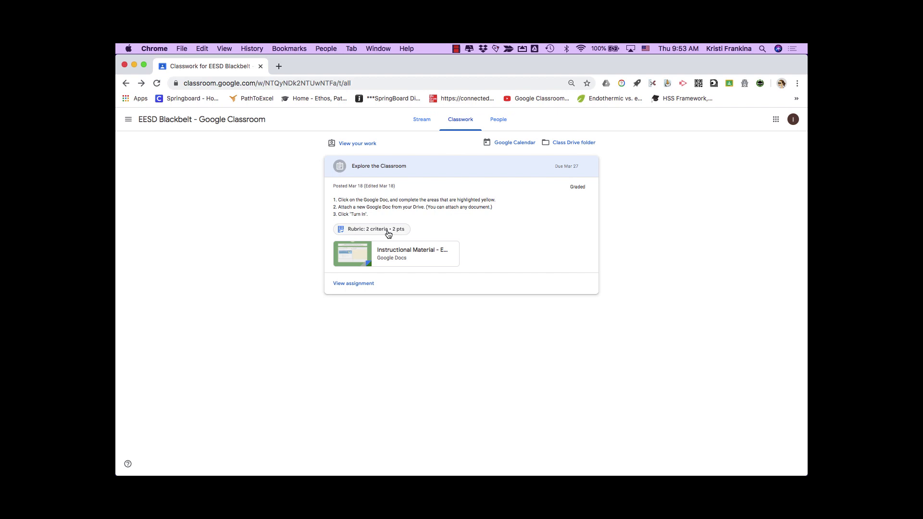
pyautogui.moveTo(390, 265)
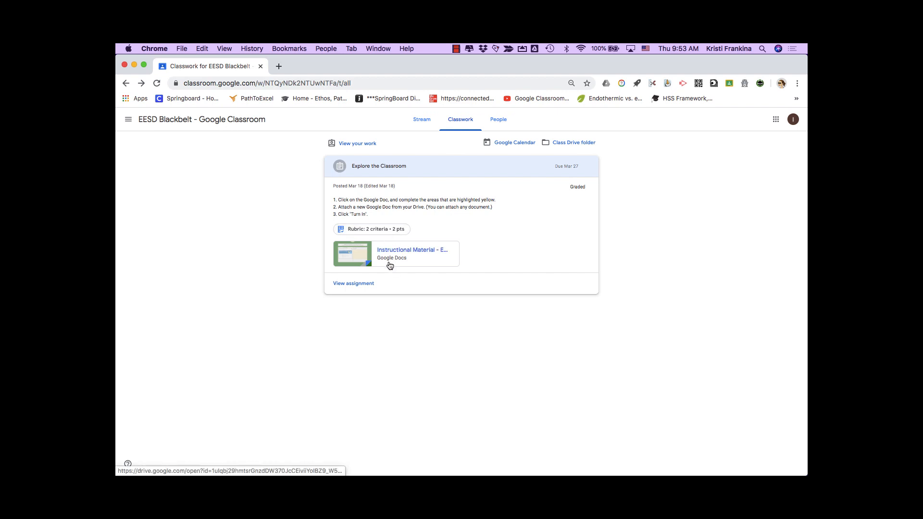
pyautogui.moveTo(365, 289)
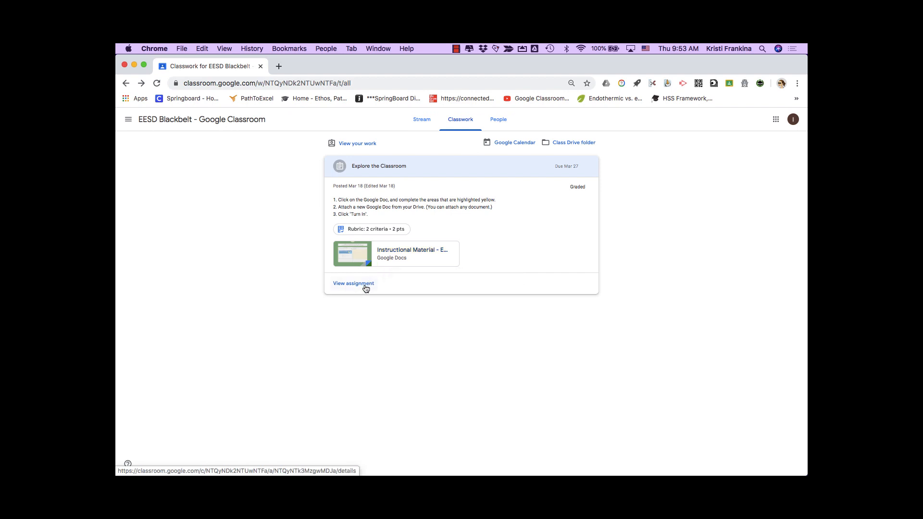
# Open Explore the Classroom and expand the 'Explore Google Classroom Doc' and 'Attached Doc' rubric rows.
pyautogui.click(353, 283)
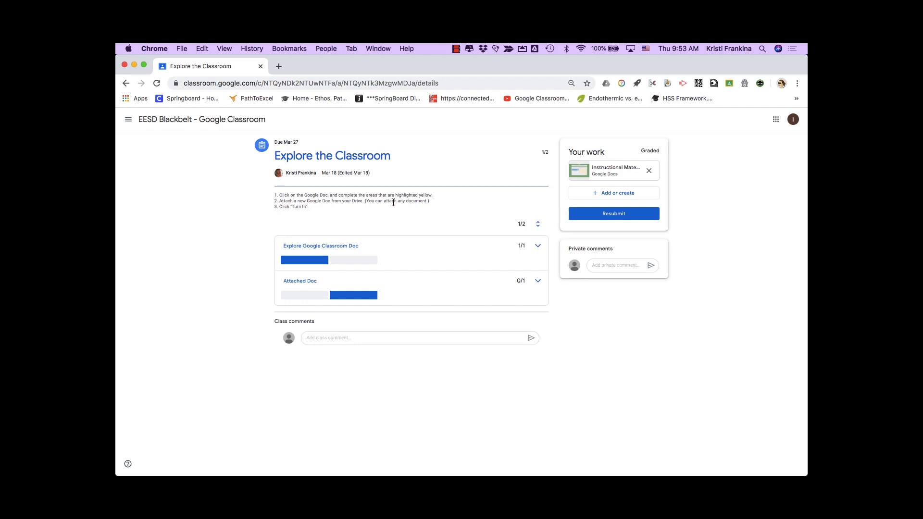
pyautogui.moveTo(392, 258)
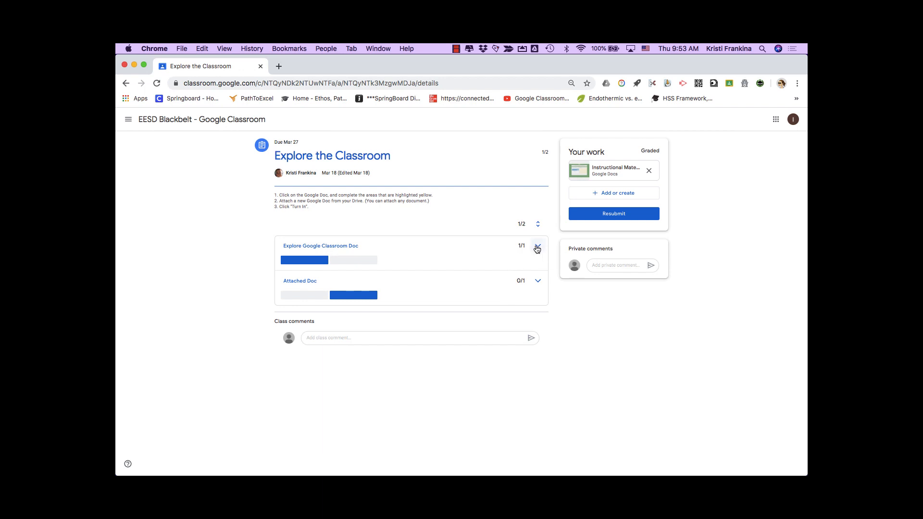
pyautogui.click(537, 248)
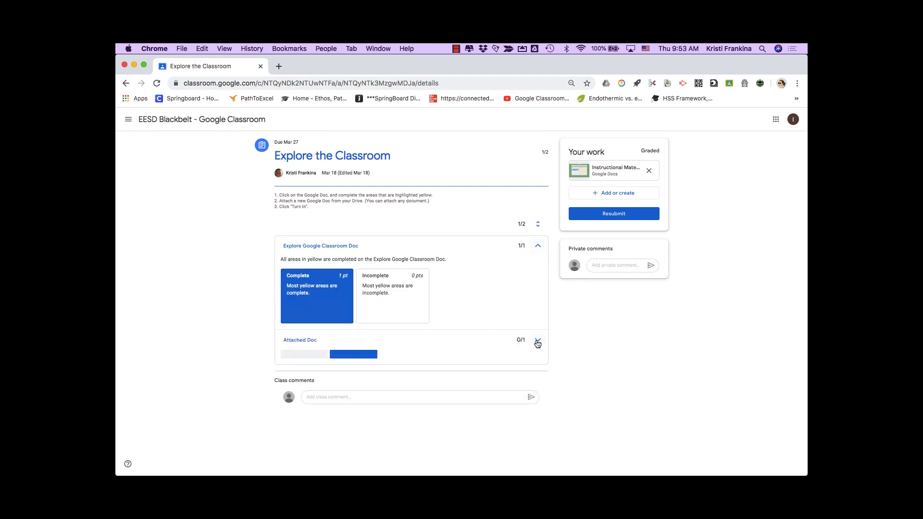
pyautogui.click(537, 343)
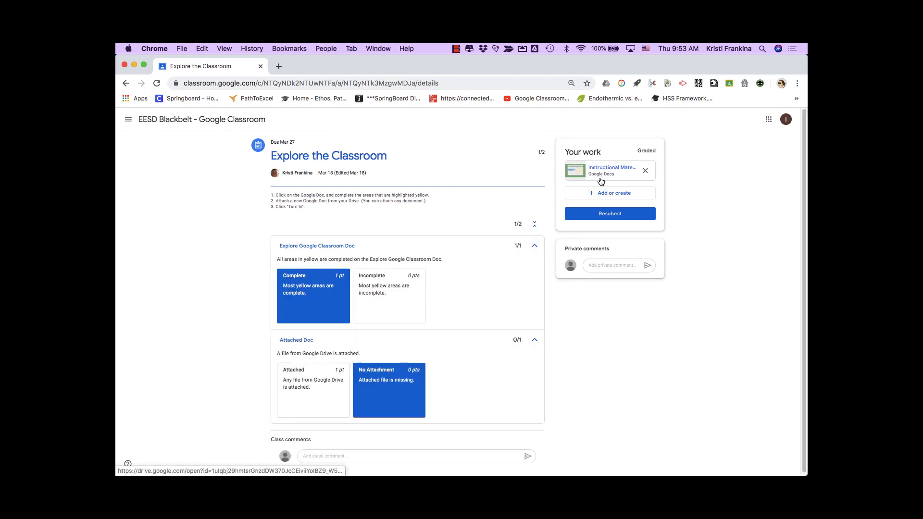
pyautogui.moveTo(594, 183)
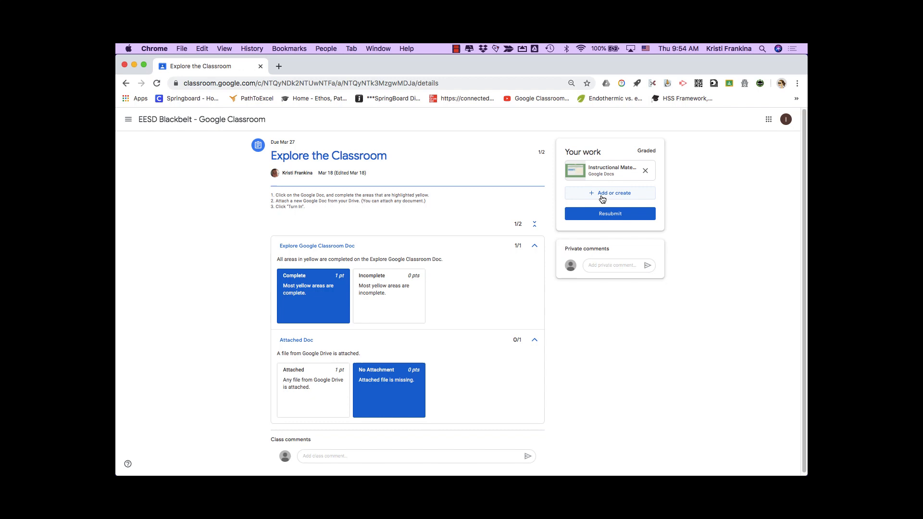
pyautogui.moveTo(609, 213)
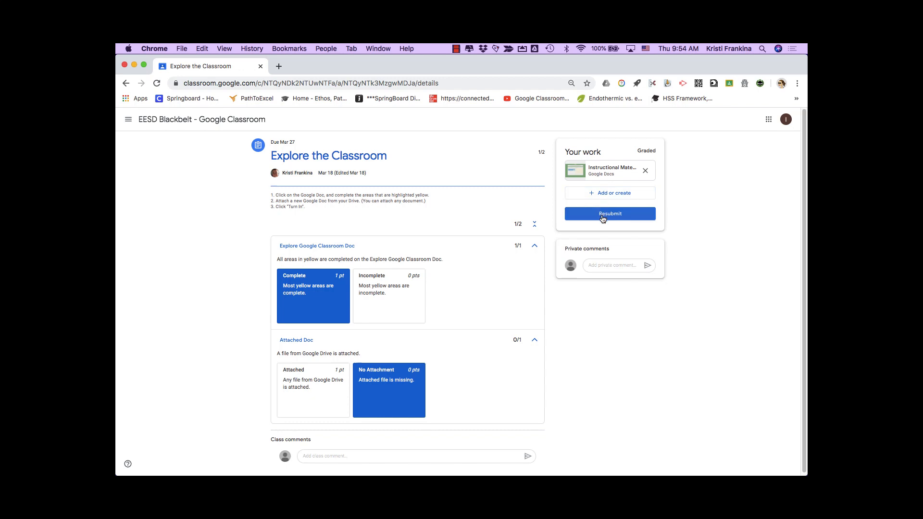
pyautogui.moveTo(598, 273)
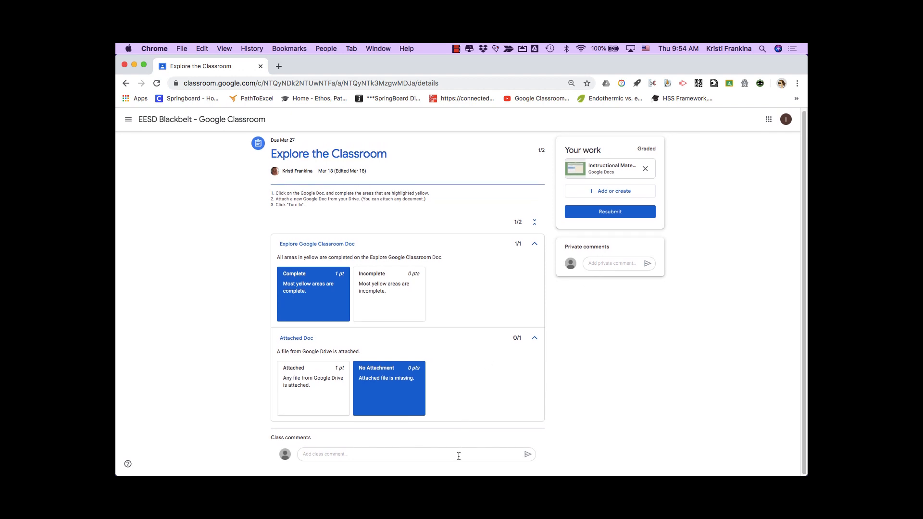
pyautogui.moveTo(607, 170)
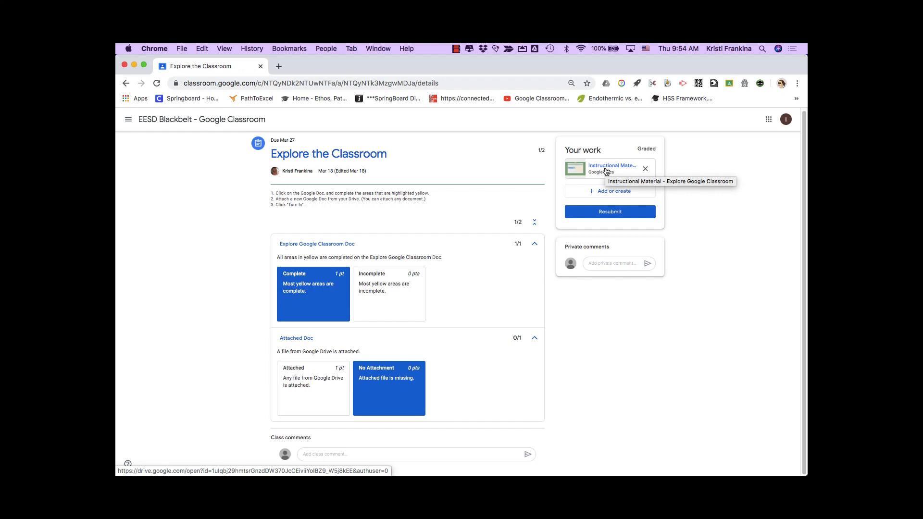
# Type 'Announcements.' in The Stream's yellow box of the attached doc, then return.
pyautogui.click(611, 168)
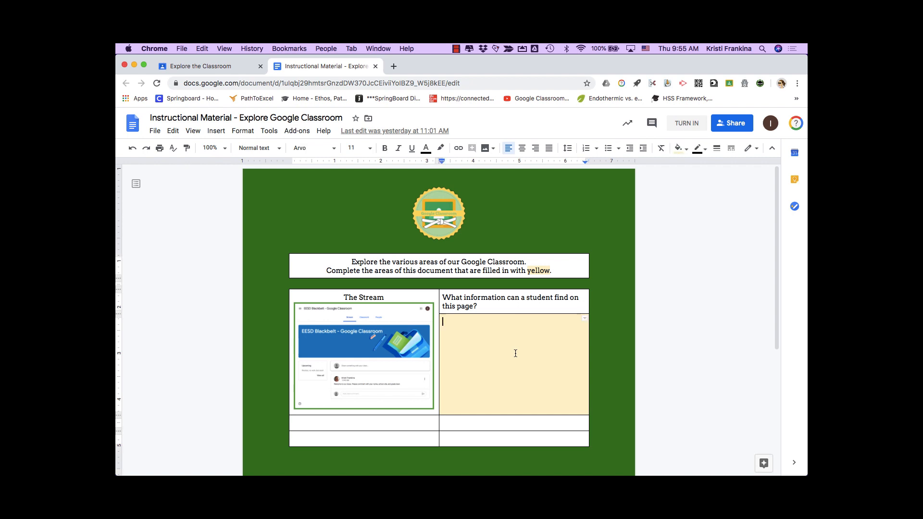
pyautogui.write('Annou')
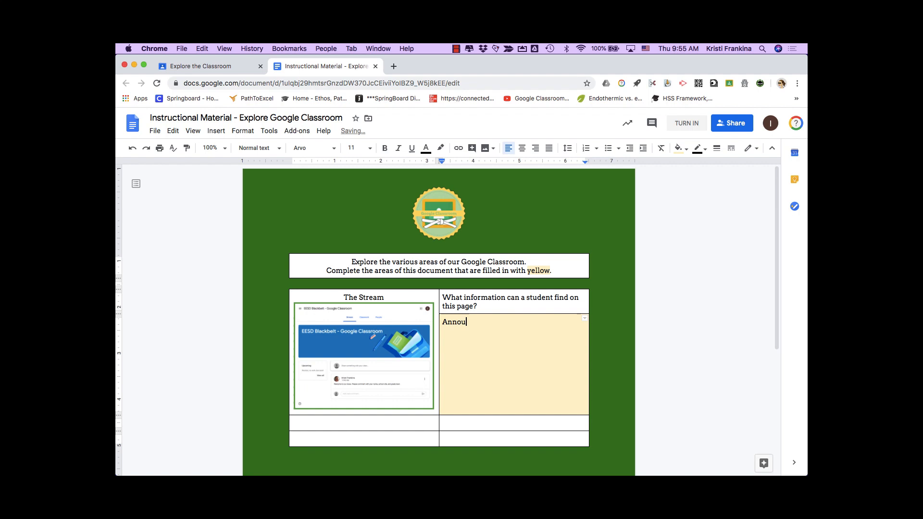
pyautogui.write('ncements')
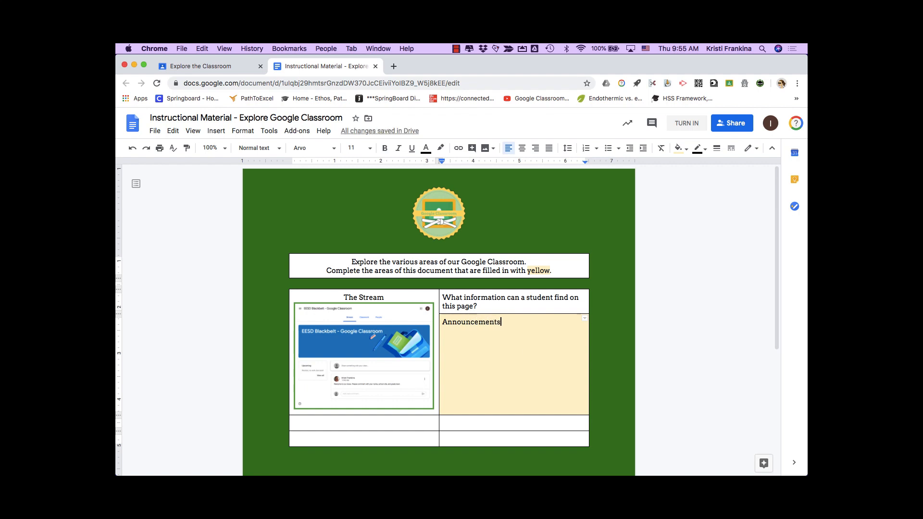
pyautogui.write('.')
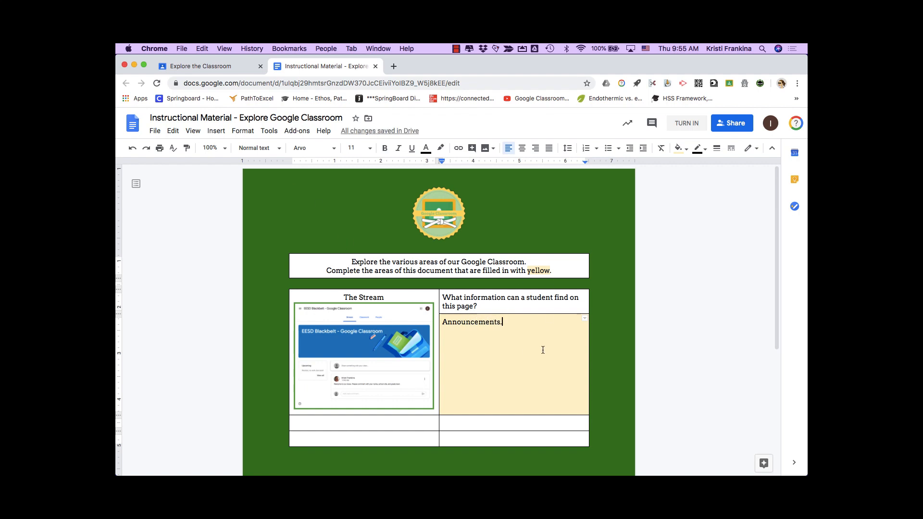
pyautogui.moveTo(686, 123)
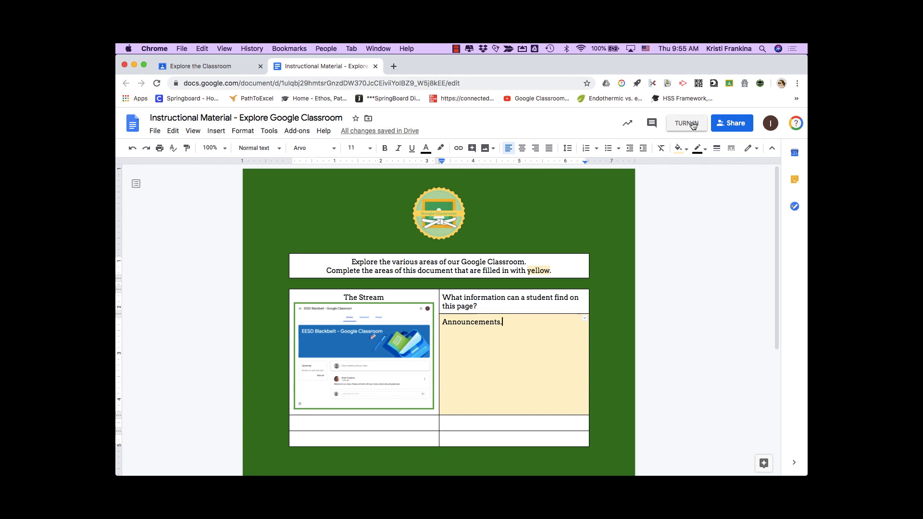
pyautogui.click(200, 66)
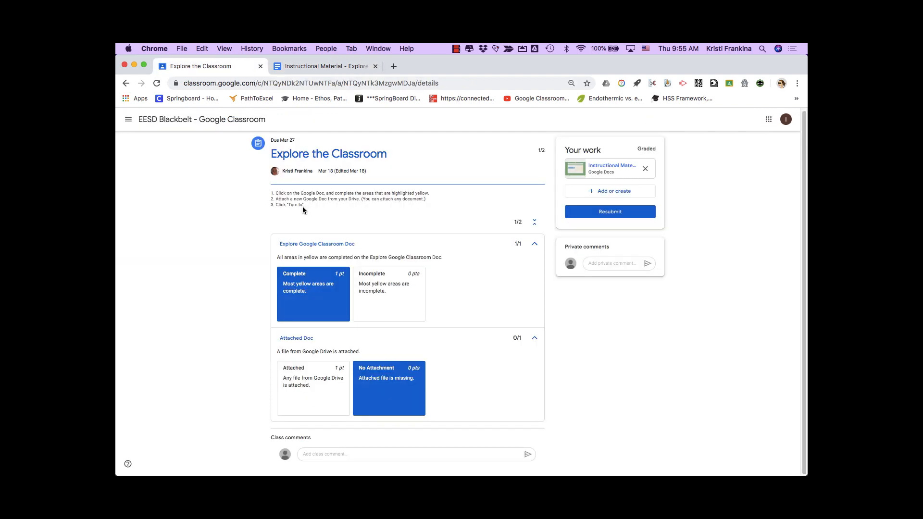
pyautogui.moveTo(322, 205)
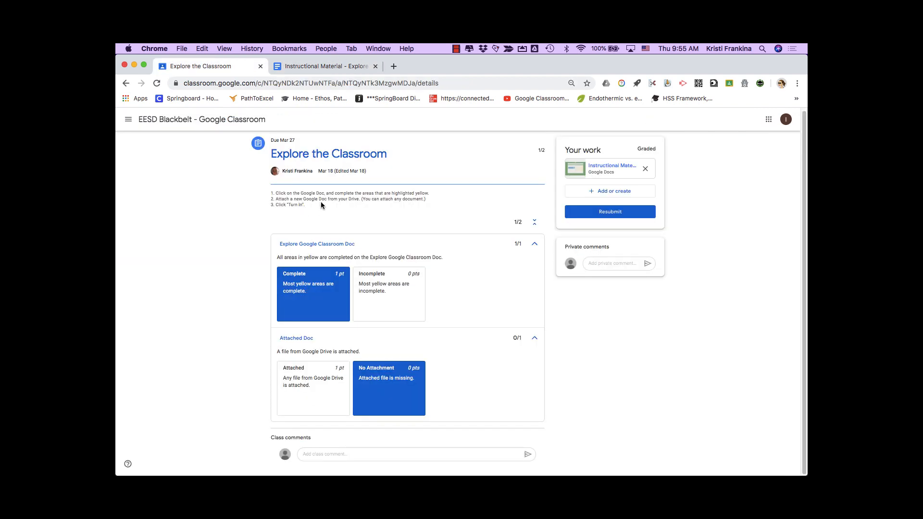
pyautogui.moveTo(468, 221)
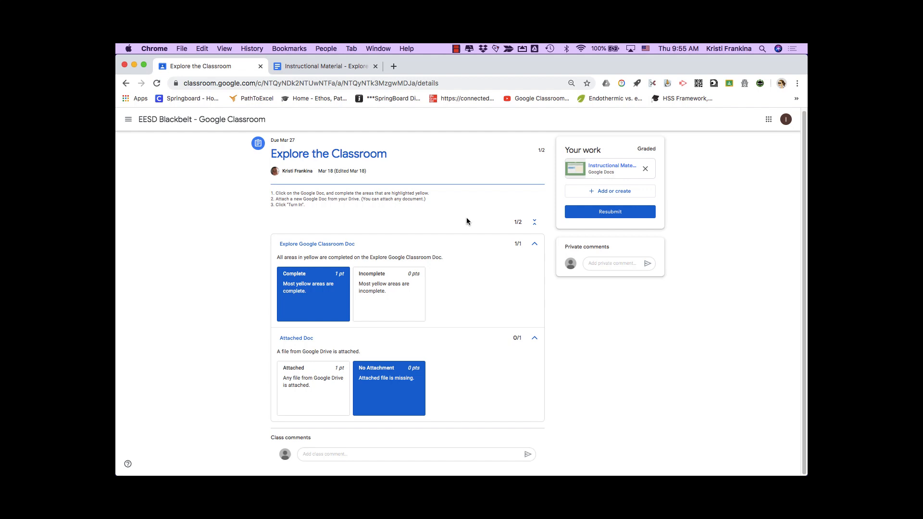
pyautogui.moveTo(607, 196)
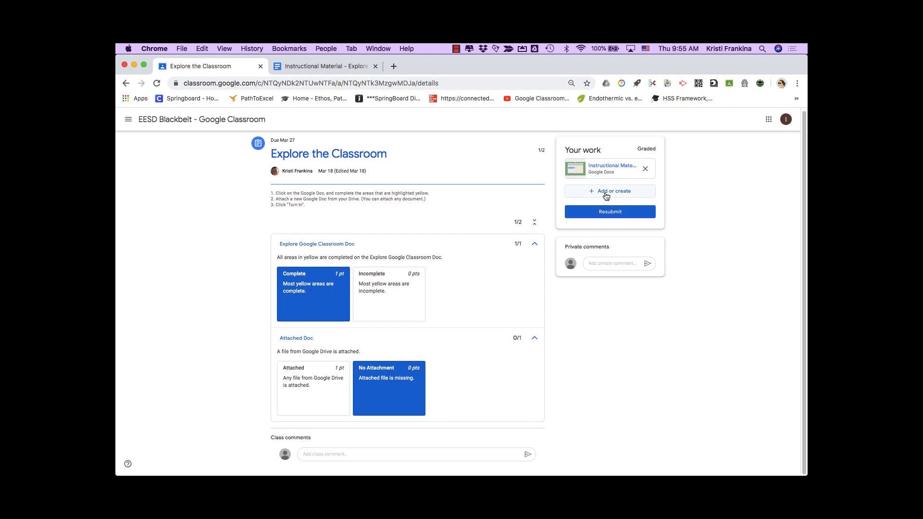
# Attach an older Instructional Material document from Google Drive under Your work.
pyautogui.click(610, 191)
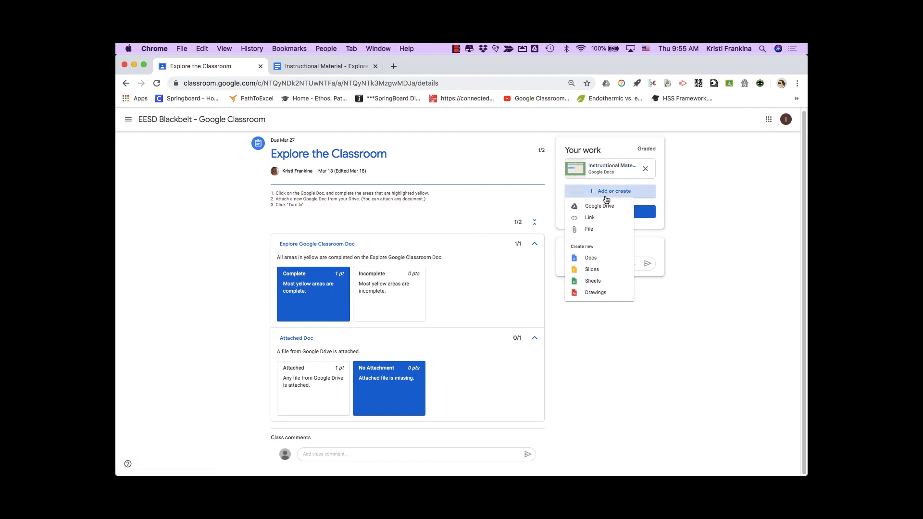
pyautogui.moveTo(600, 206)
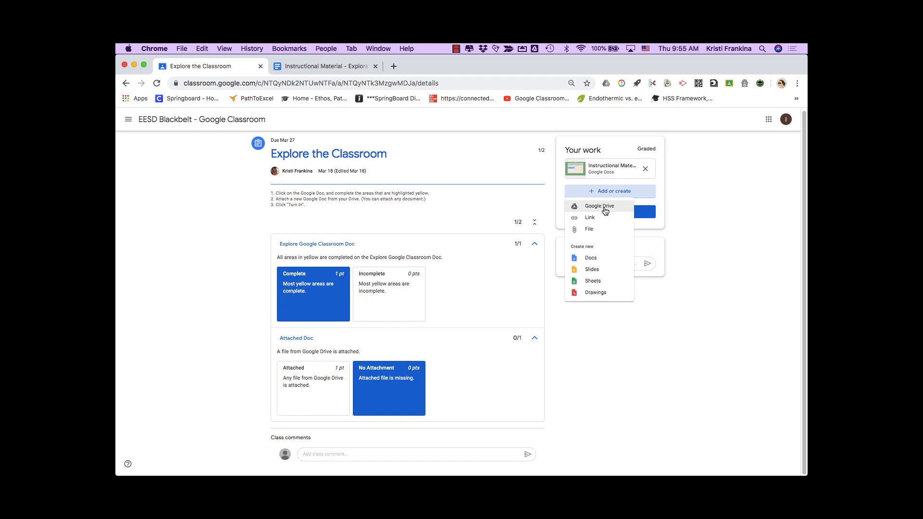
pyautogui.click(600, 206)
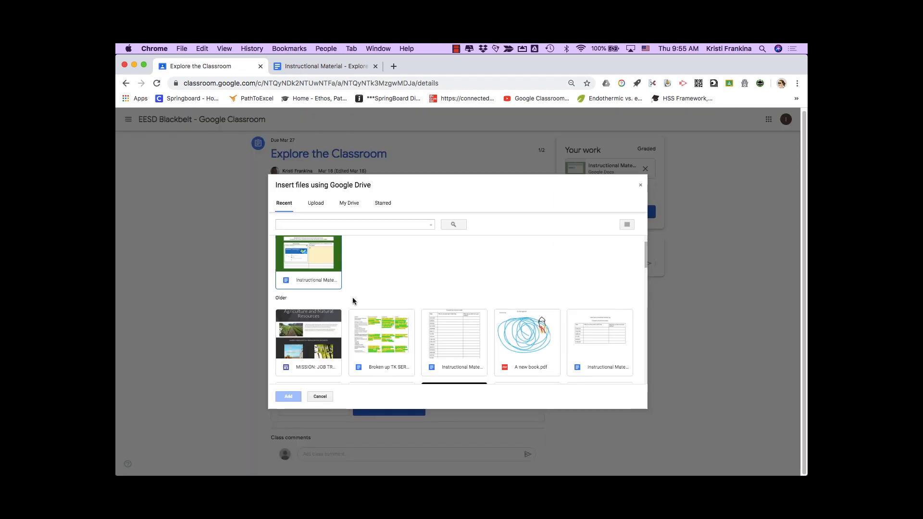
pyautogui.click(454, 343)
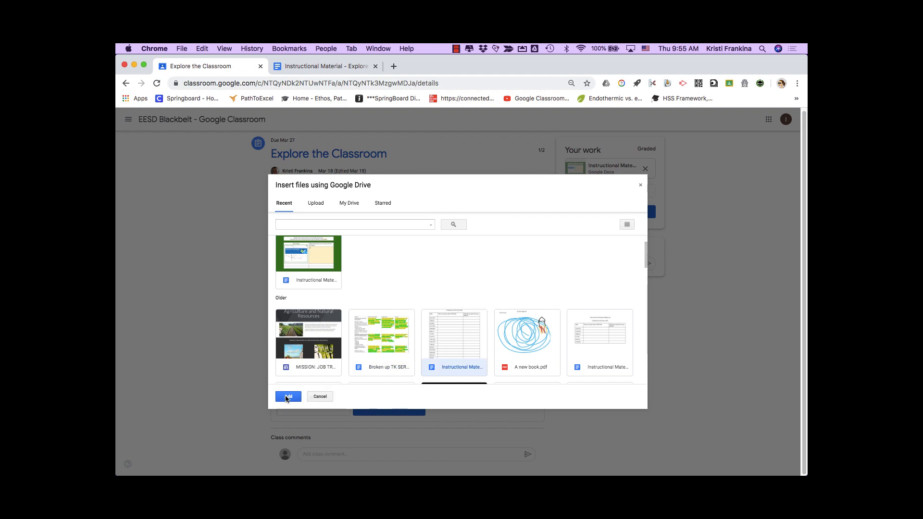
pyautogui.click(288, 396)
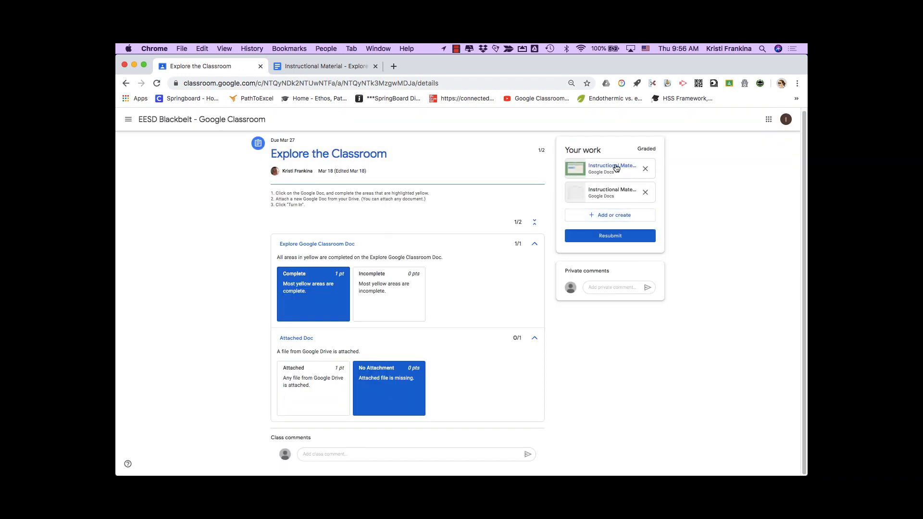
pyautogui.moveTo(604, 191)
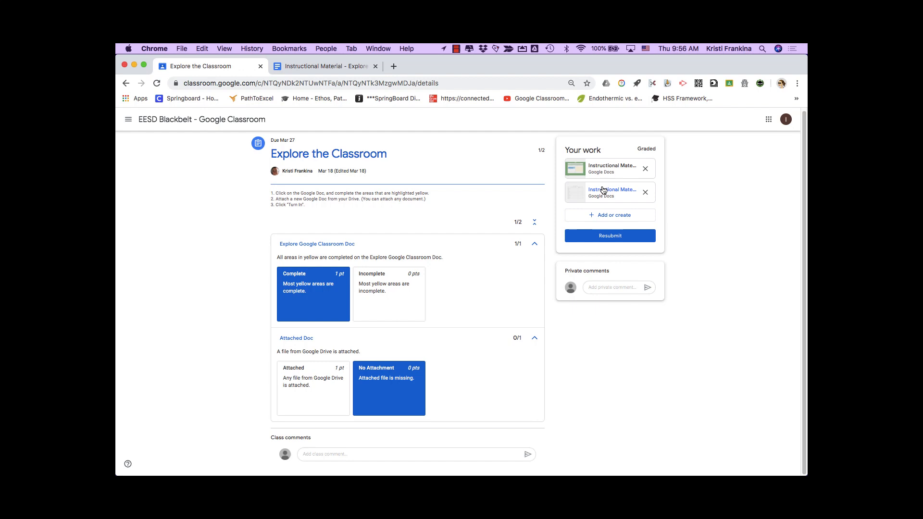
pyautogui.moveTo(609, 246)
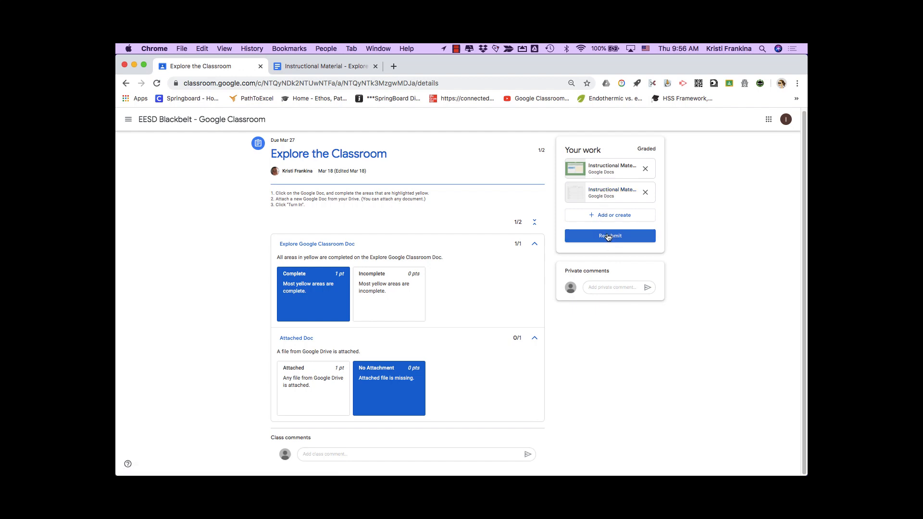
# Resubmit the assignment and confirm 'Turn in' for both attached documents.
pyautogui.click(609, 235)
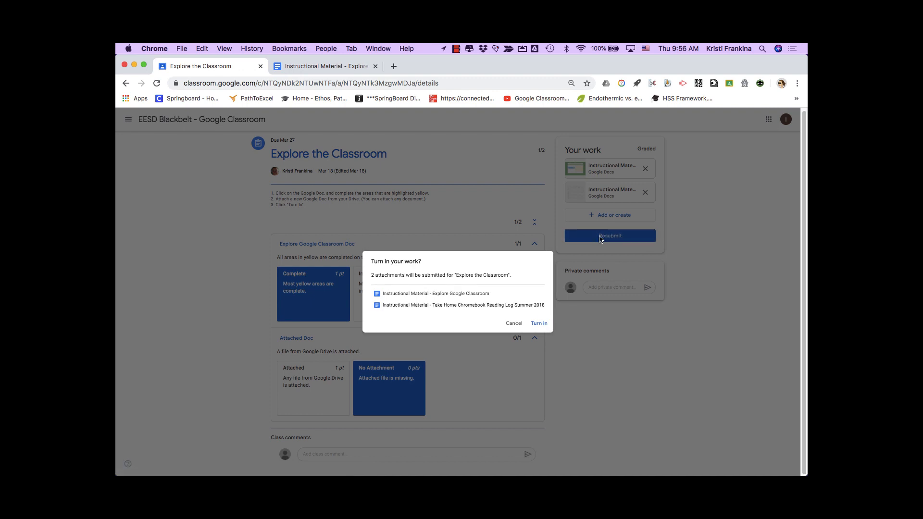
pyautogui.moveTo(537, 323)
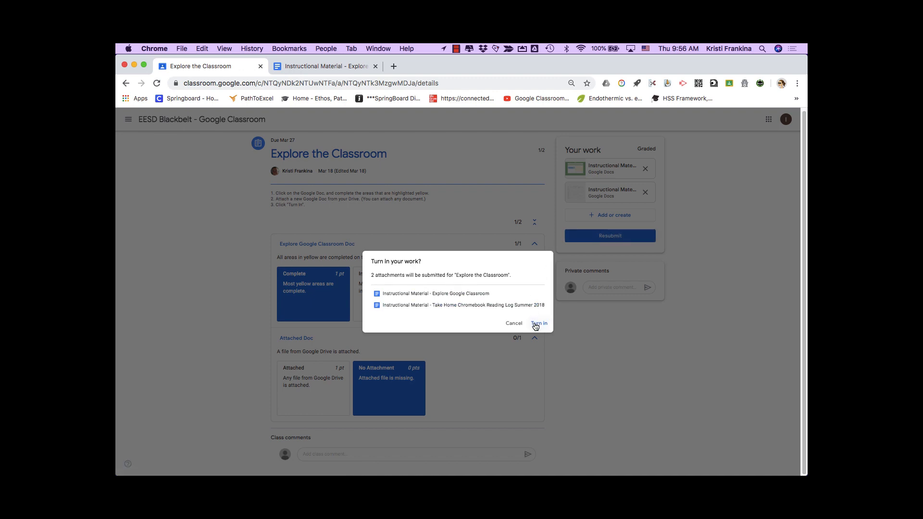
pyautogui.click(538, 324)
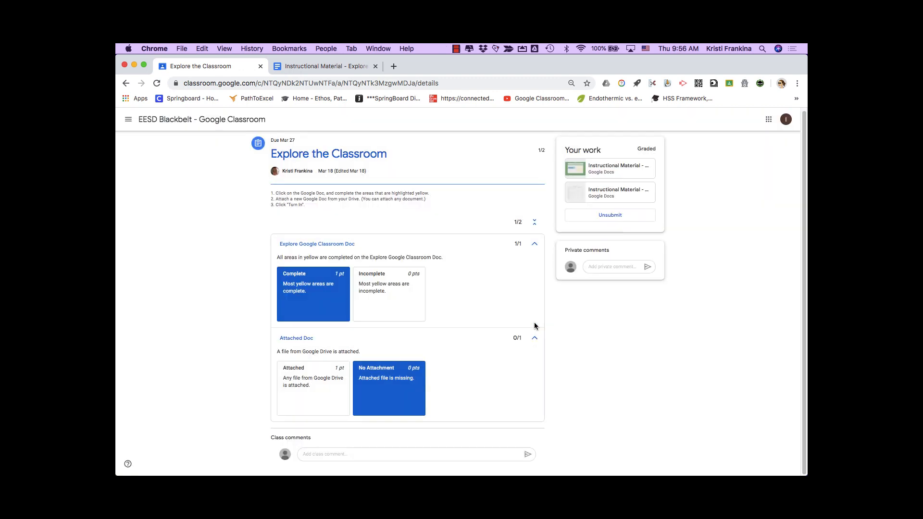